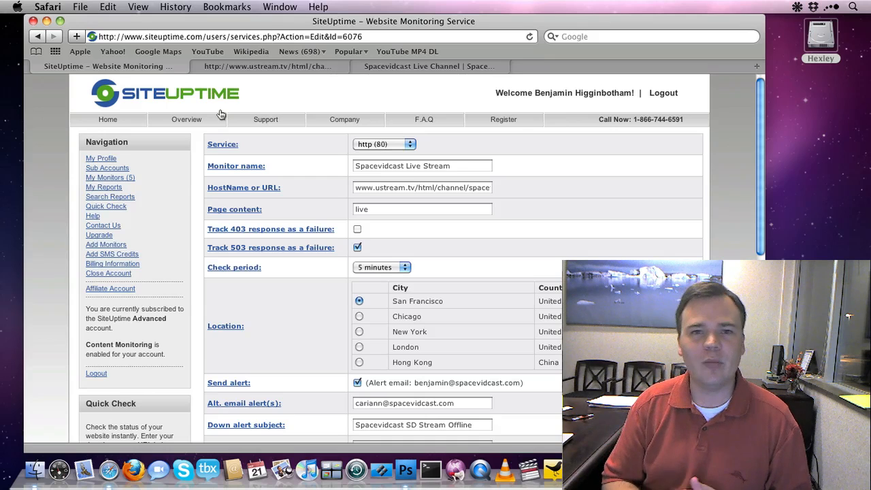
pyautogui.moveTo(302, 99)
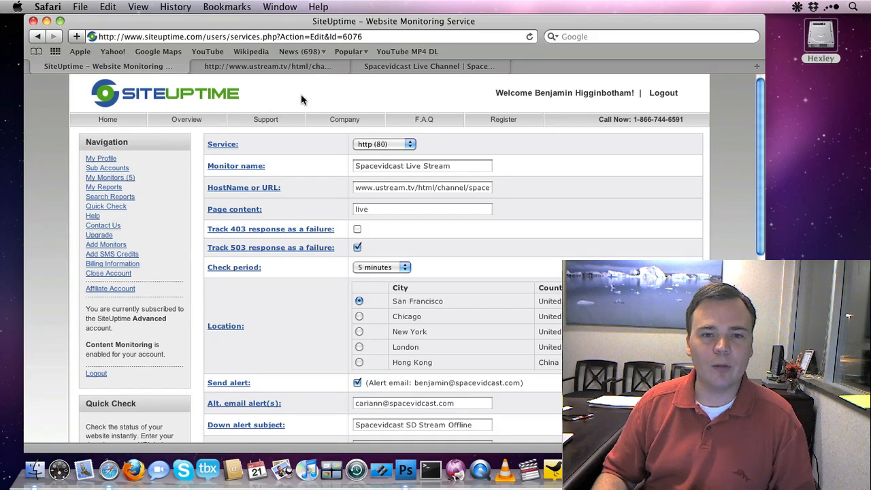
pyautogui.moveTo(580, 157)
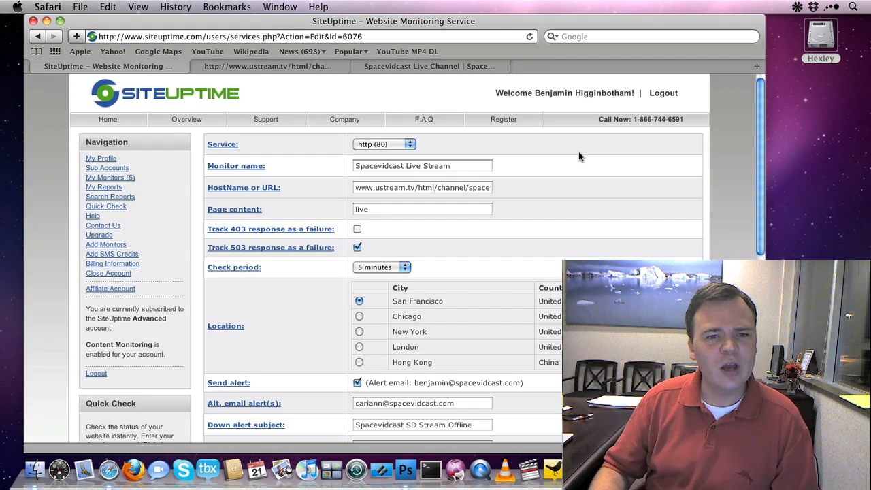
pyautogui.moveTo(573, 168)
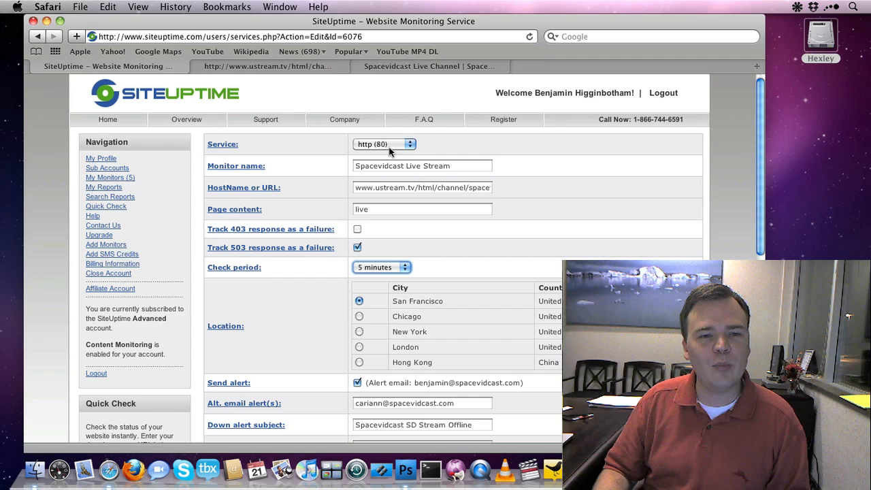
# Review the monitor's name, Ustream status address and required content word 'live', then move to the Spacevidcast live channel page
pyautogui.click(421, 166)
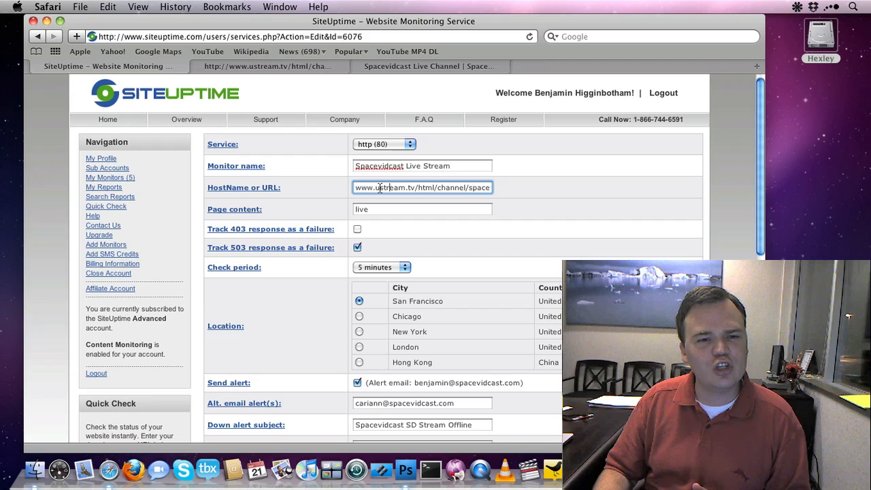
pyautogui.click(422, 209)
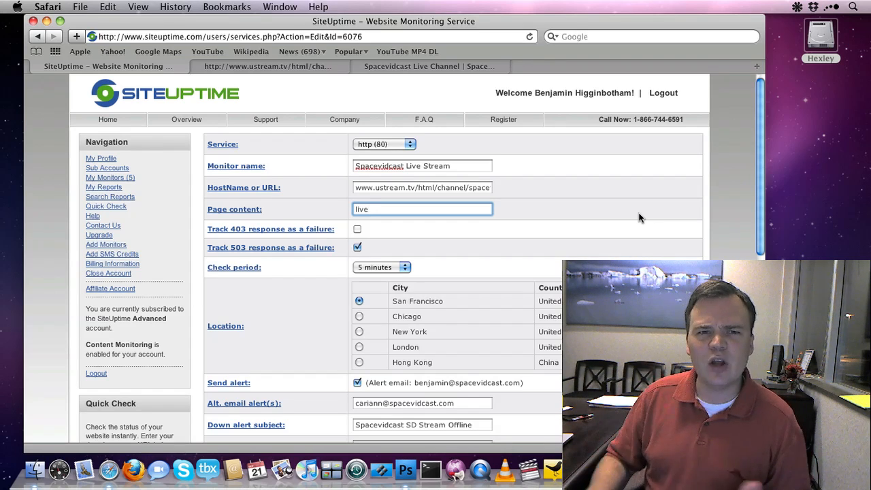
pyautogui.click(429, 65)
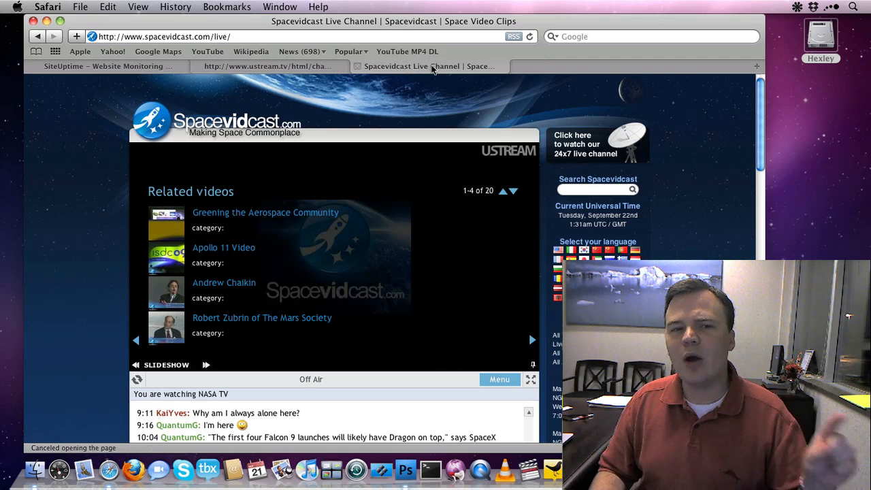
# View the Ustream spacevidcast channel status result reporting the stream as offline
pyautogui.click(269, 66)
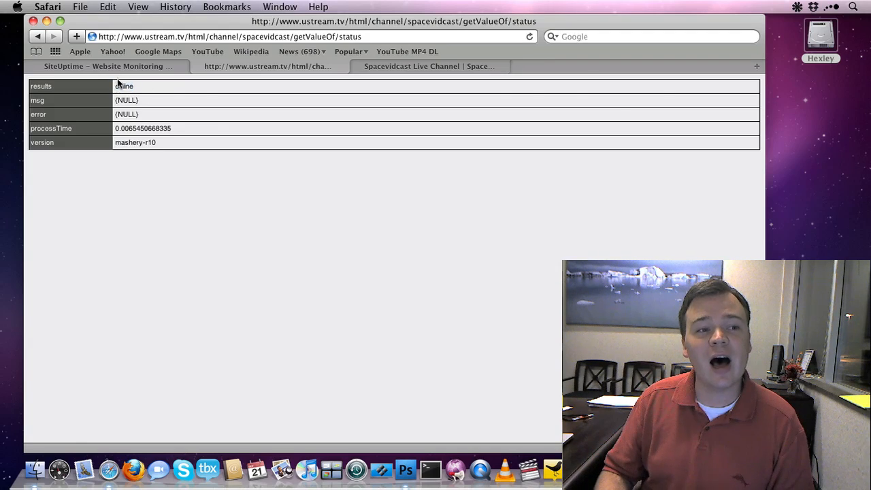
pyautogui.click(106, 65)
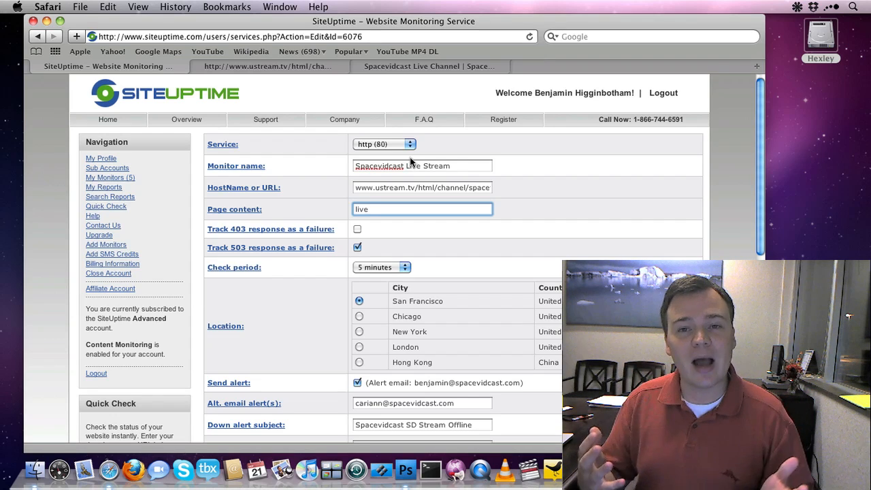
pyautogui.click(265, 65)
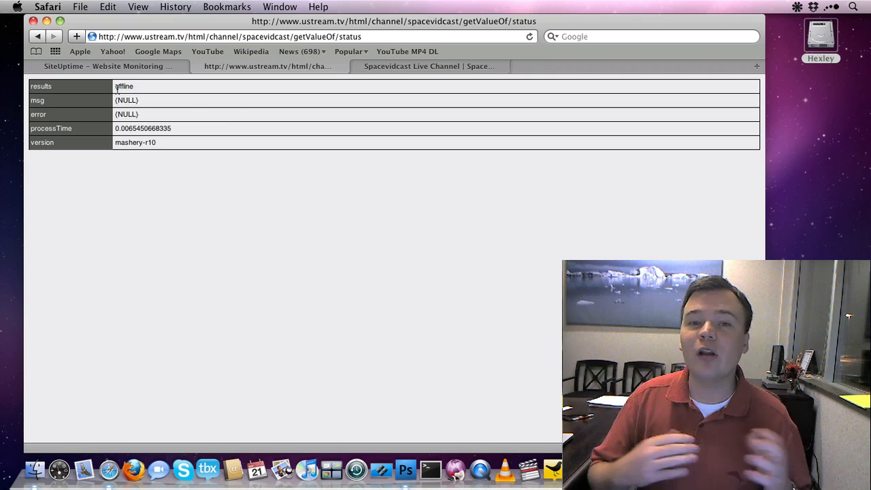
pyautogui.click(102, 65)
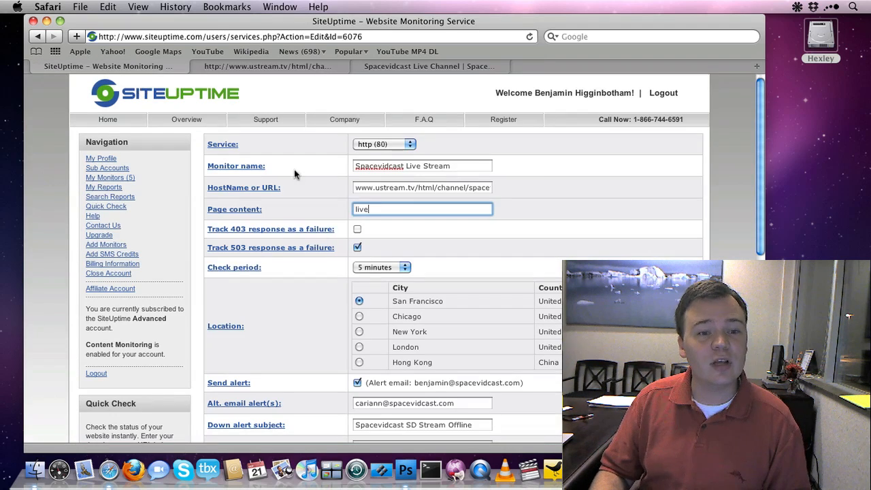
pyautogui.moveTo(542, 184)
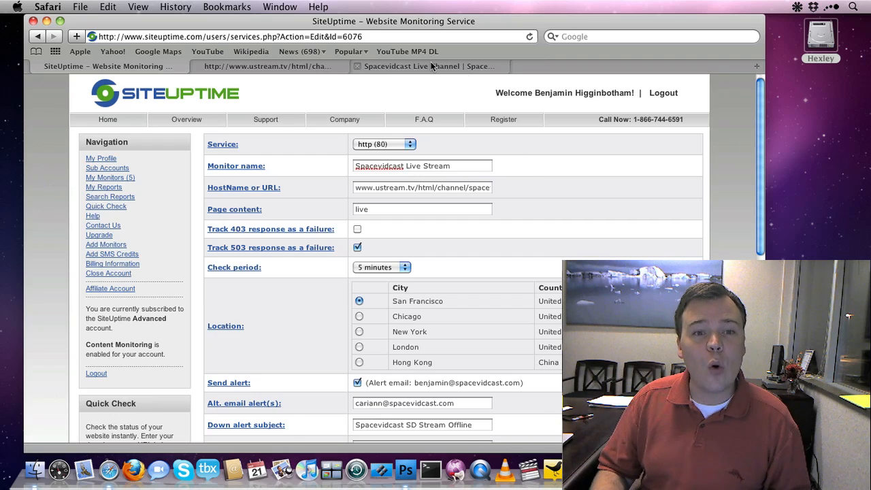
pyautogui.click(429, 65)
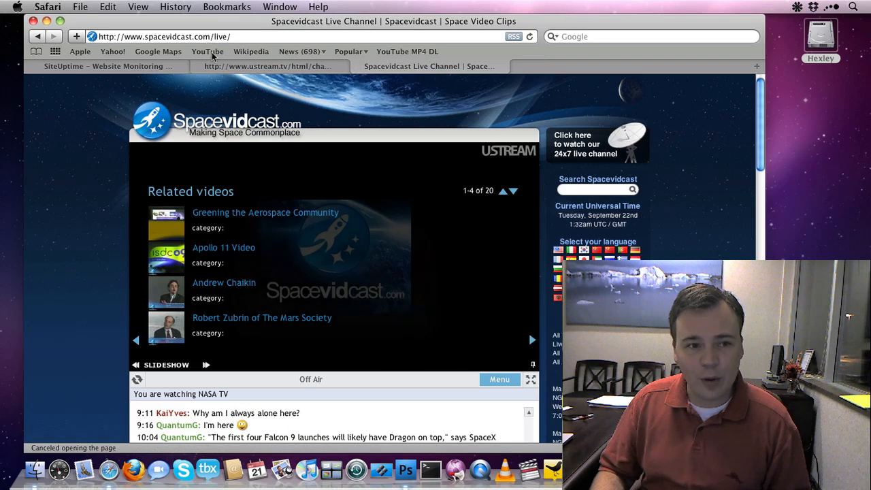
pyautogui.click(265, 65)
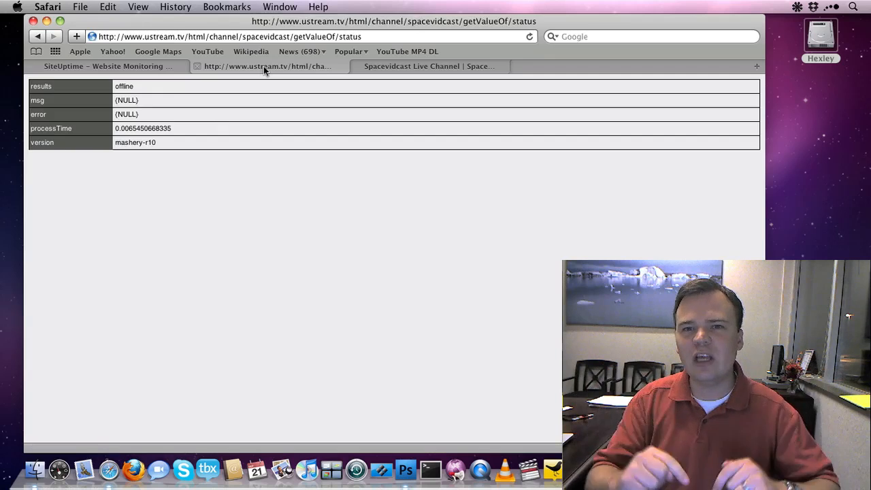